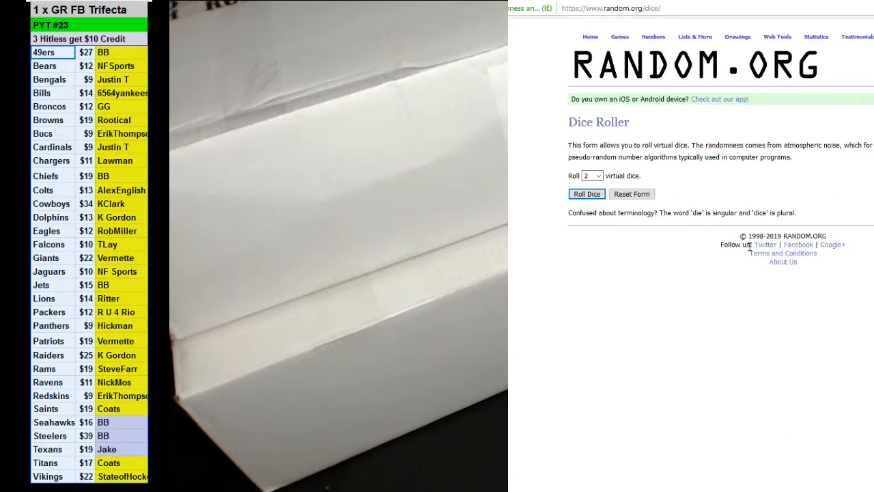
Open the List Randomizer and shuffle the two-item Top/Bottom list three times
{"action": "left_click", "coordinate": [586, 193]}
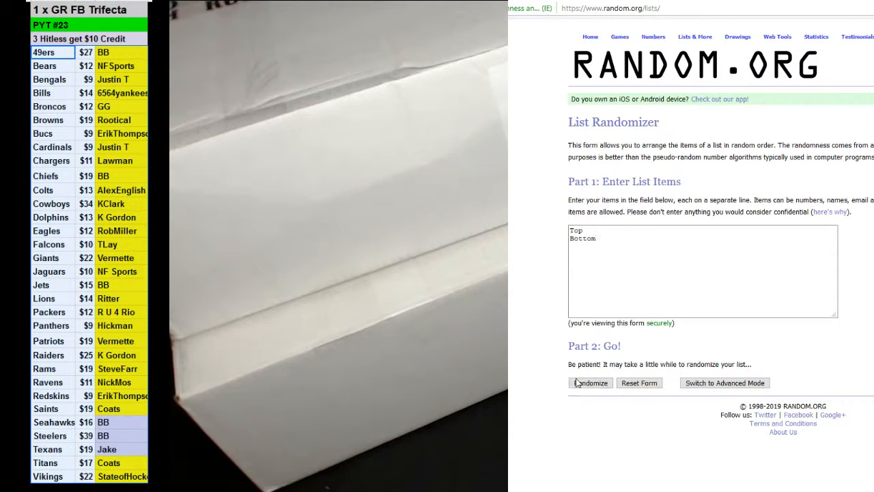
{"action": "left_click", "coordinate": [589, 382]}
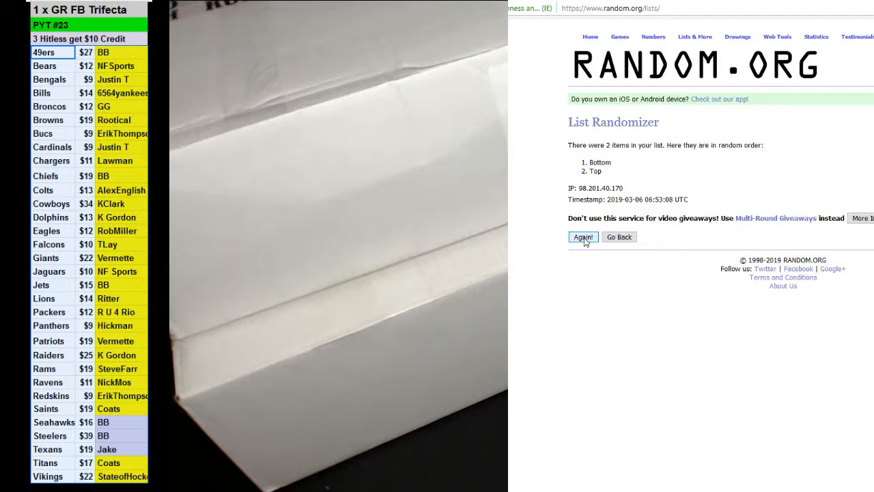
{"action": "left_click", "coordinate": [582, 236]}
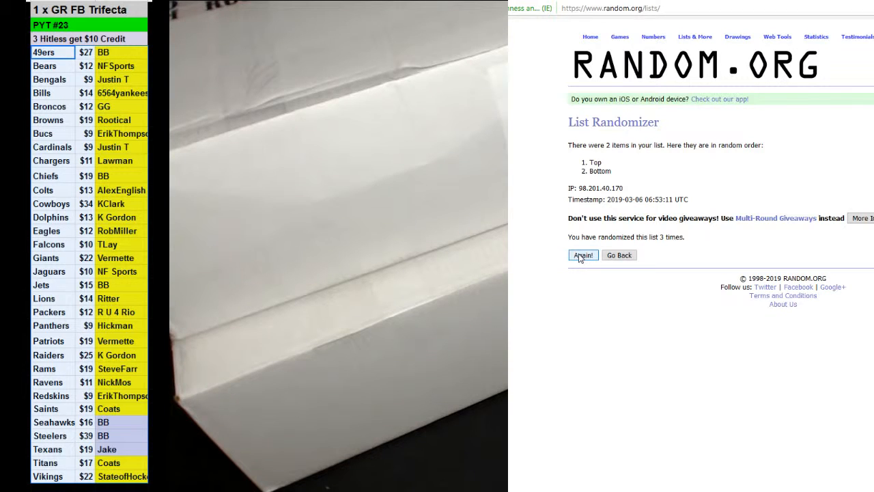
{"action": "left_click", "coordinate": [583, 254]}
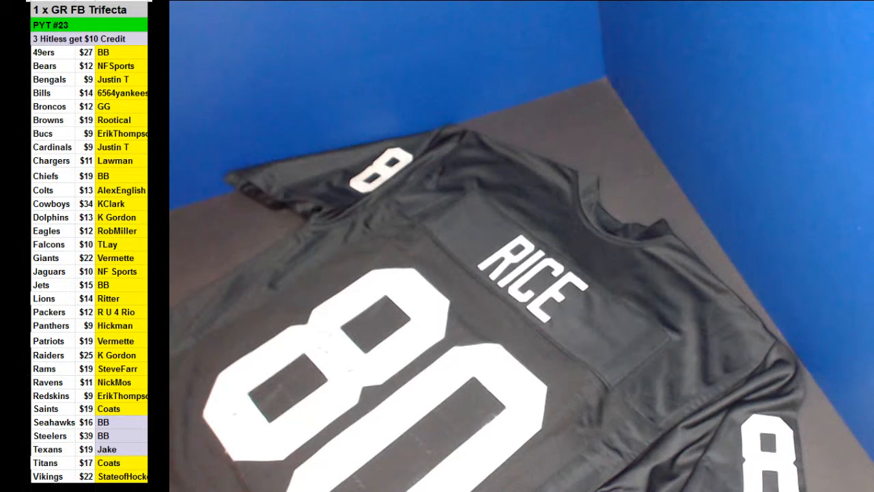
Restore the split view with random.org/lists beside the jersey webcam feed
{"action": "left_click", "coordinate": [122, 408]}
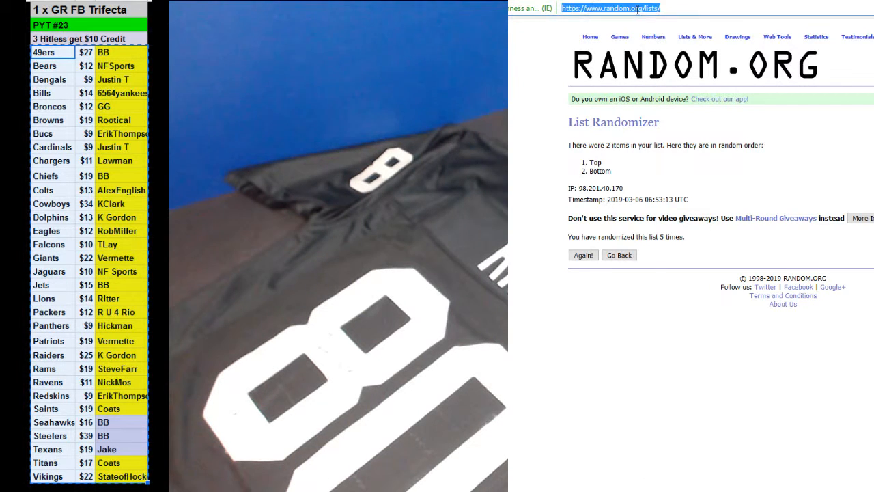
Randomize the 28-team roster in List Randomizer, then reshuffle it five more times
{"action": "left_click", "coordinate": [618, 254]}
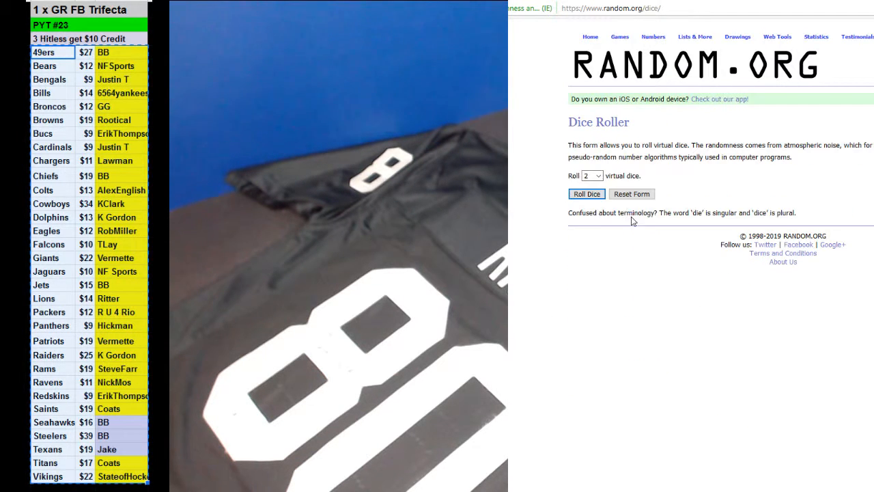
{"action": "left_click", "coordinate": [695, 37]}
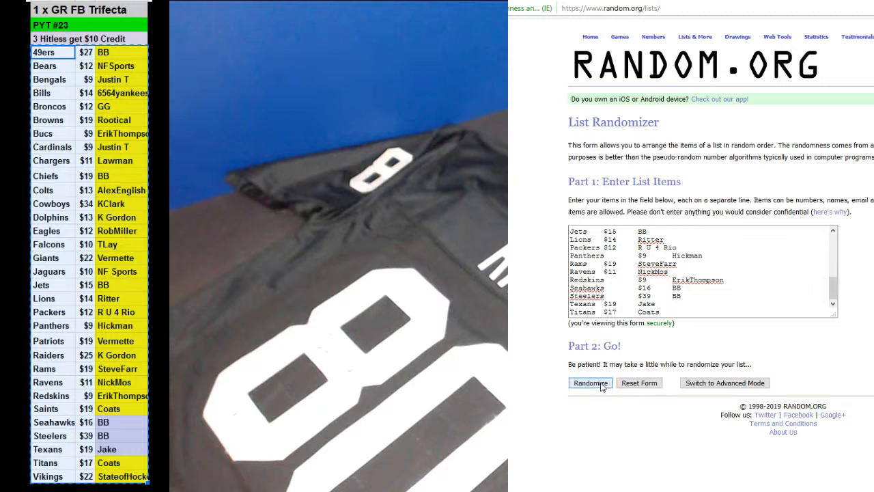
{"action": "left_click", "coordinate": [589, 382]}
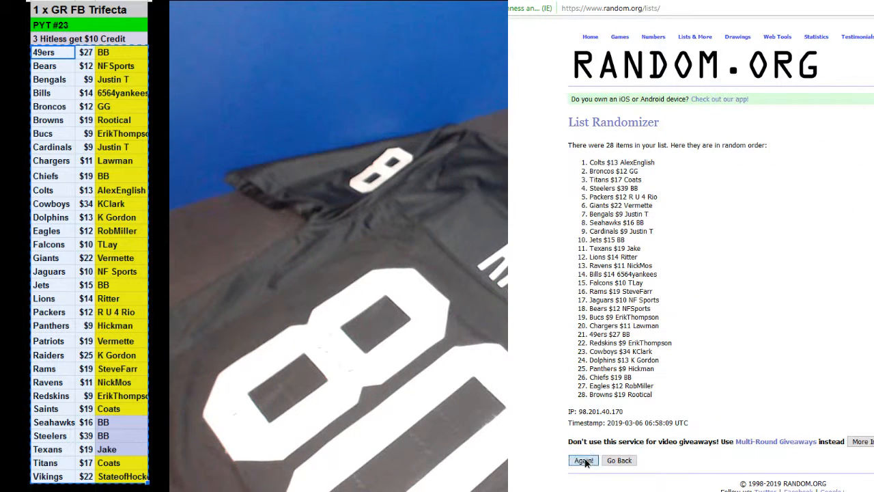
{"action": "left_click", "coordinate": [583, 459]}
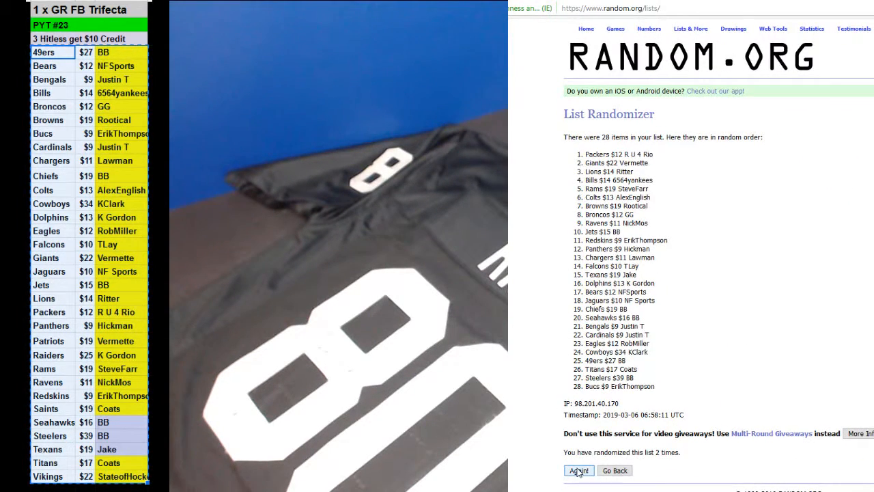
{"action": "left_click", "coordinate": [578, 470]}
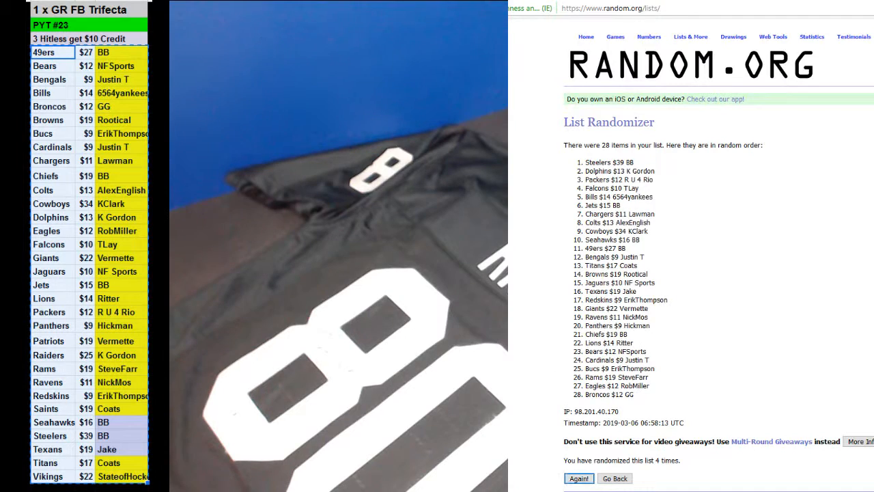
{"action": "left_click", "coordinate": [578, 478]}
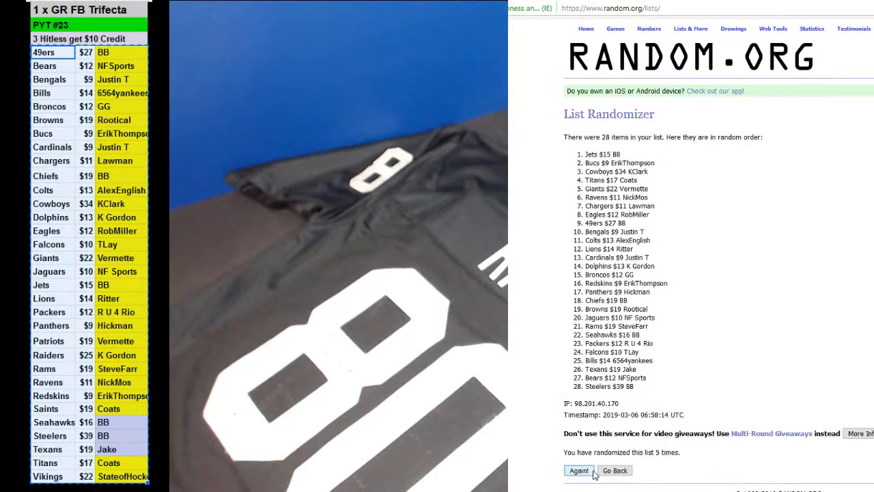
{"action": "left_click", "coordinate": [578, 470]}
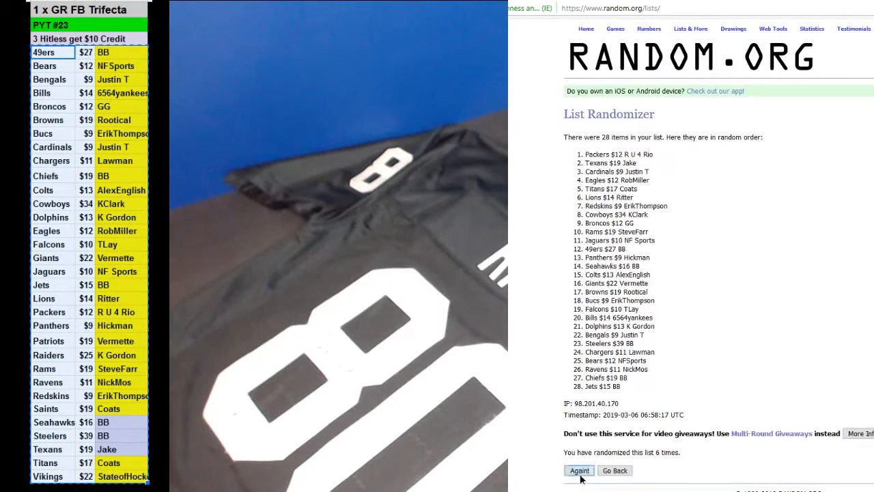
{"action": "left_click", "coordinate": [579, 469]}
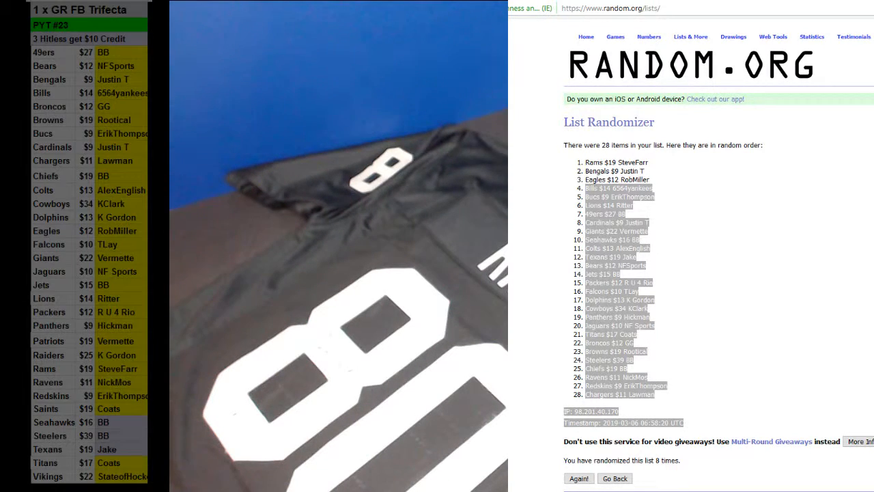
Scroll the team spreadsheet down to show rows below the Vikings entry
{"action": "scroll", "scroll_direction": "down", "scroll_amount": 3}
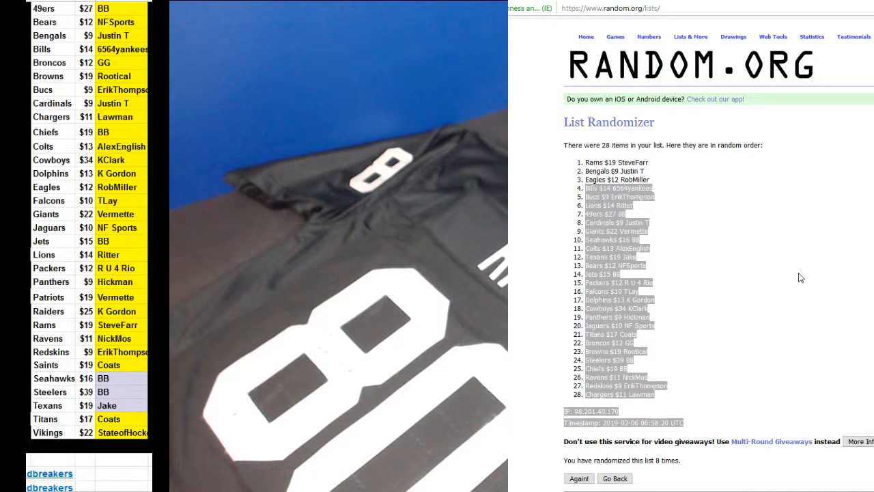